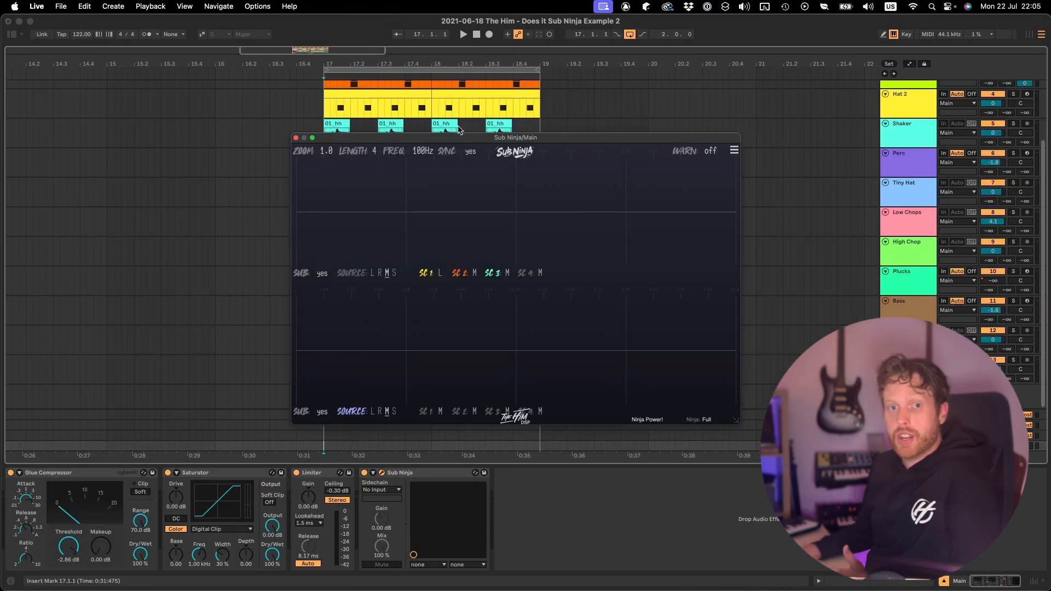
Select the Hat track so its empty effects chain shows while Sub Ninja stays open.
{"action": "left_click", "coordinate": [462, 34]}
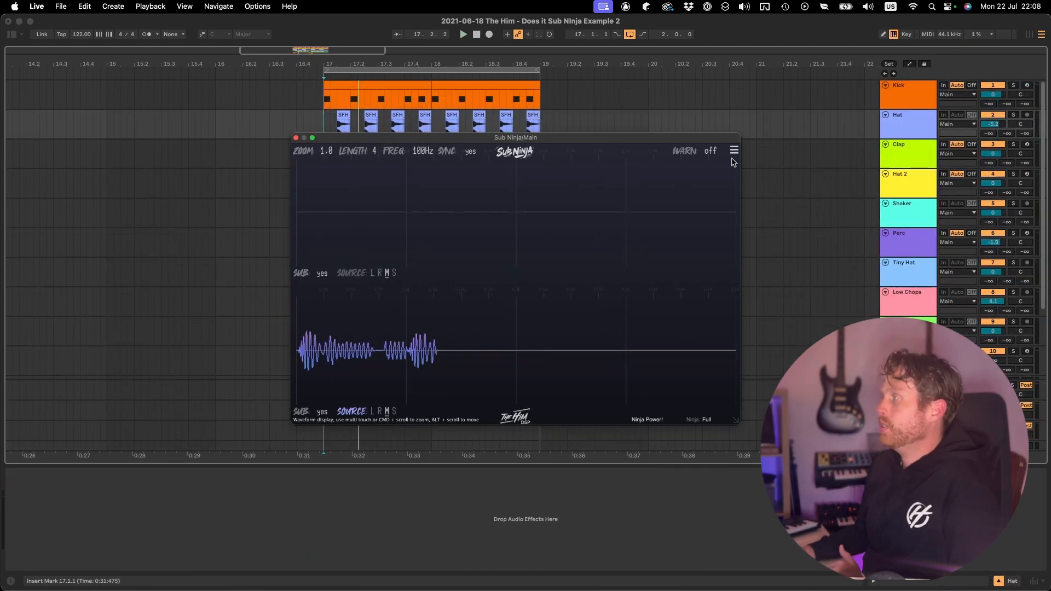
Enable Sub Ninja's sidechain inputs from its menu so SC 1 to SC 4 appear.
{"action": "left_click", "coordinate": [733, 150]}
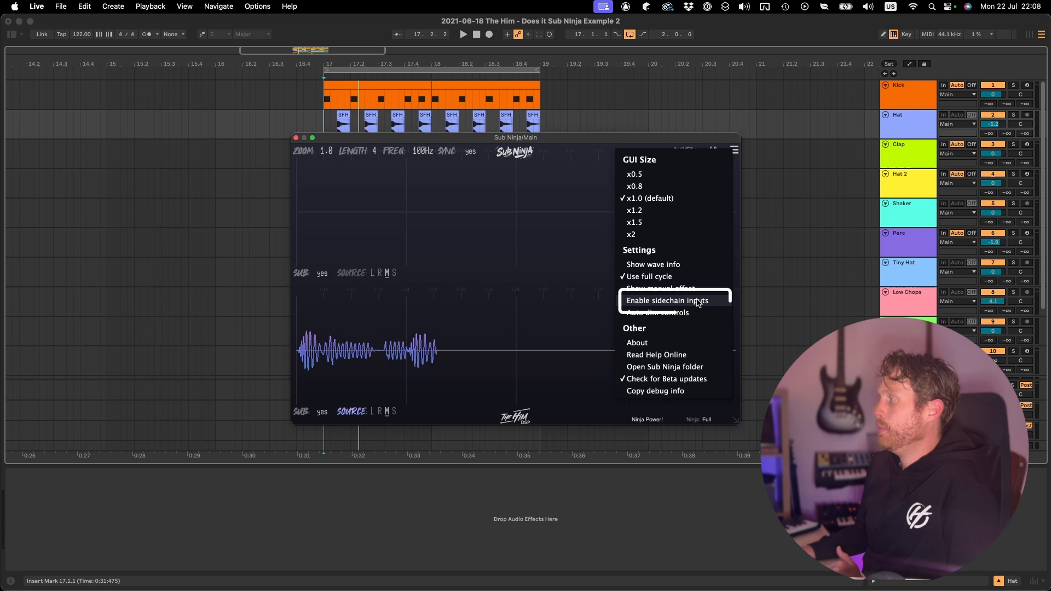
{"action": "left_click", "coordinate": [668, 300]}
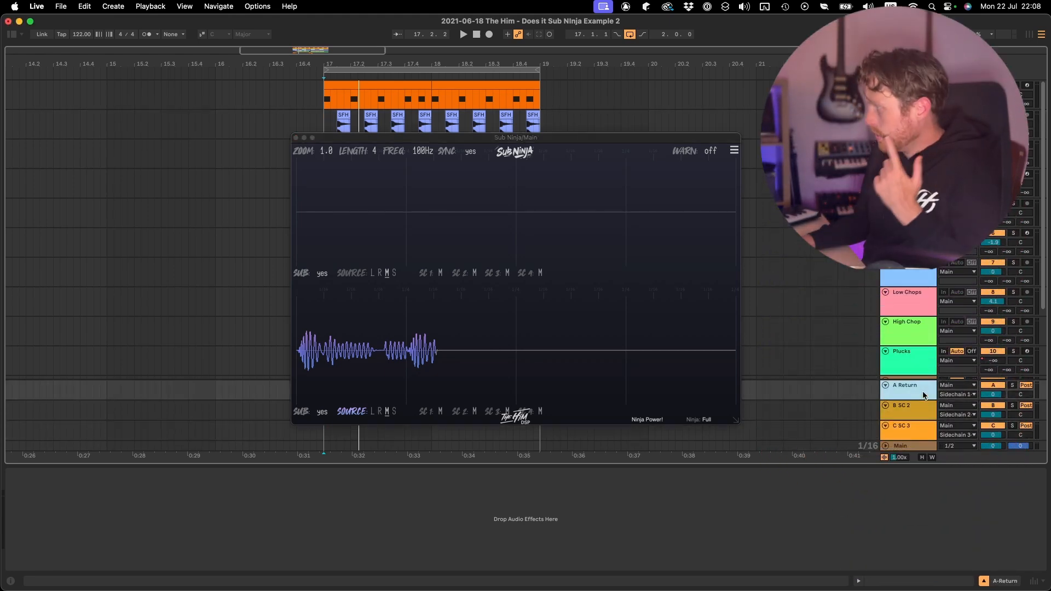
Select the A Return track and start playback so SC 1 and SC 2 waveforms appear.
{"action": "left_click", "coordinate": [957, 385]}
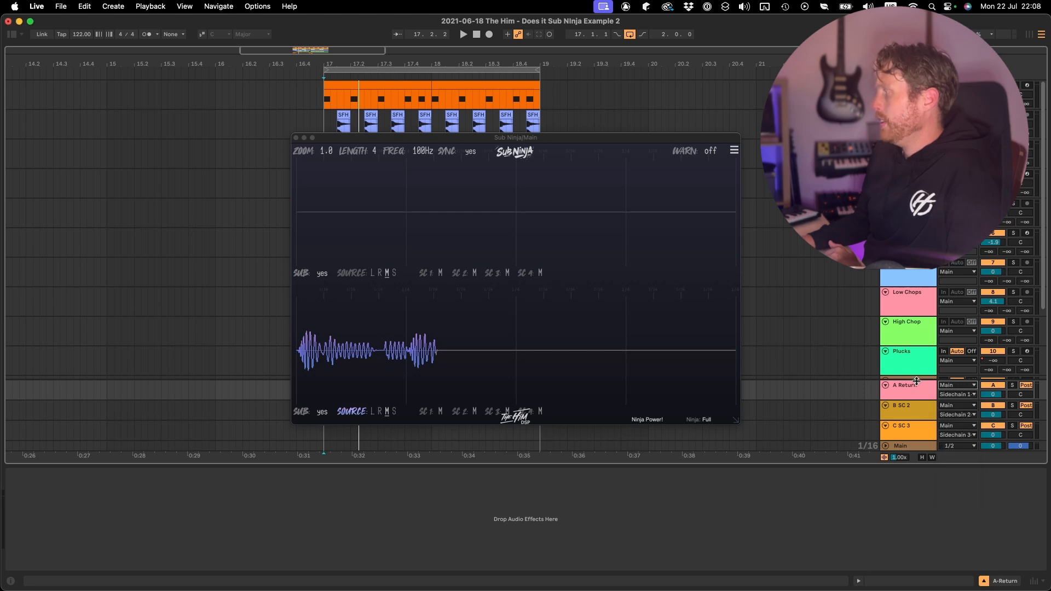
{"action": "left_click", "coordinate": [957, 394]}
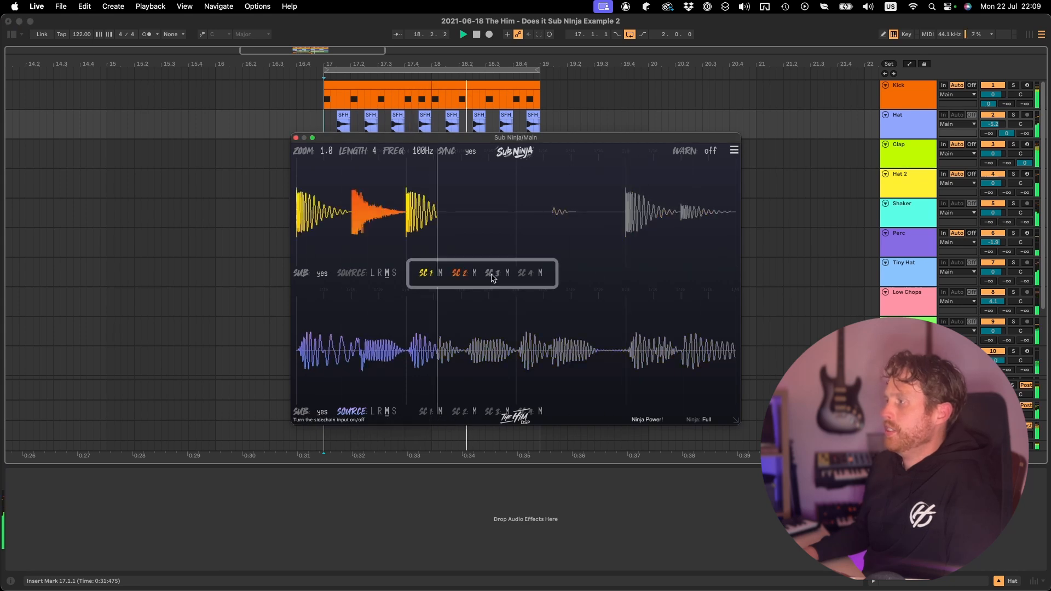
Set Sub Ninja's second sidechain input channel to MID.
{"action": "left_click", "coordinate": [492, 272]}
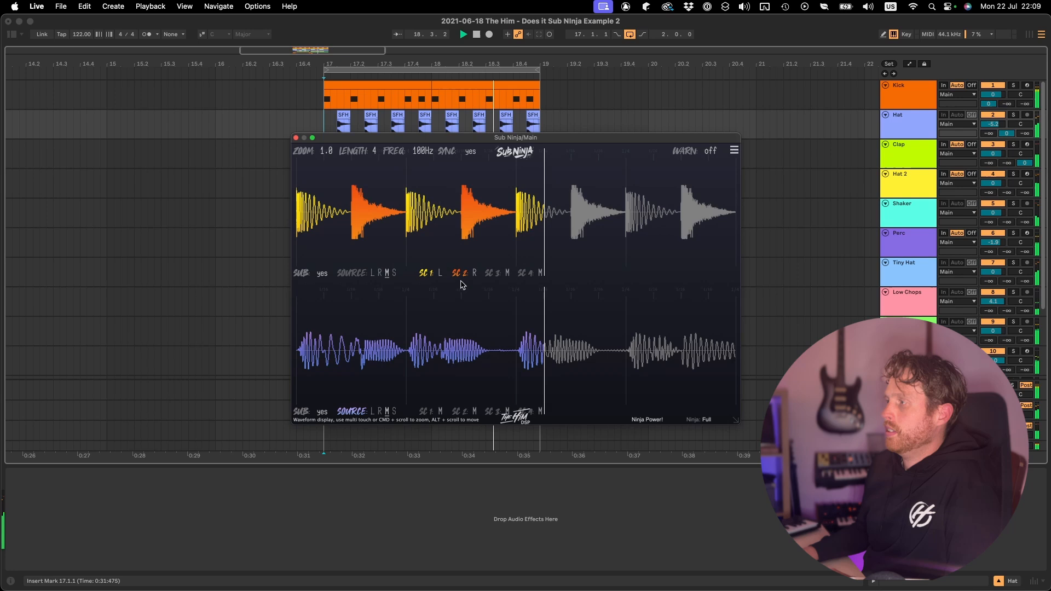
{"action": "left_click", "coordinate": [475, 272]}
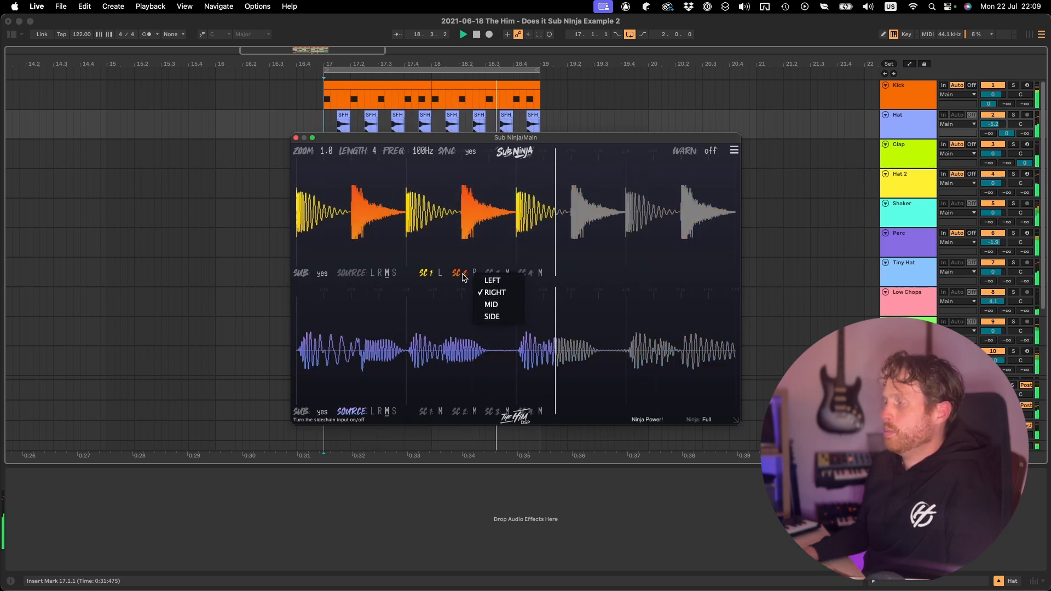
{"action": "left_click", "coordinate": [492, 280]}
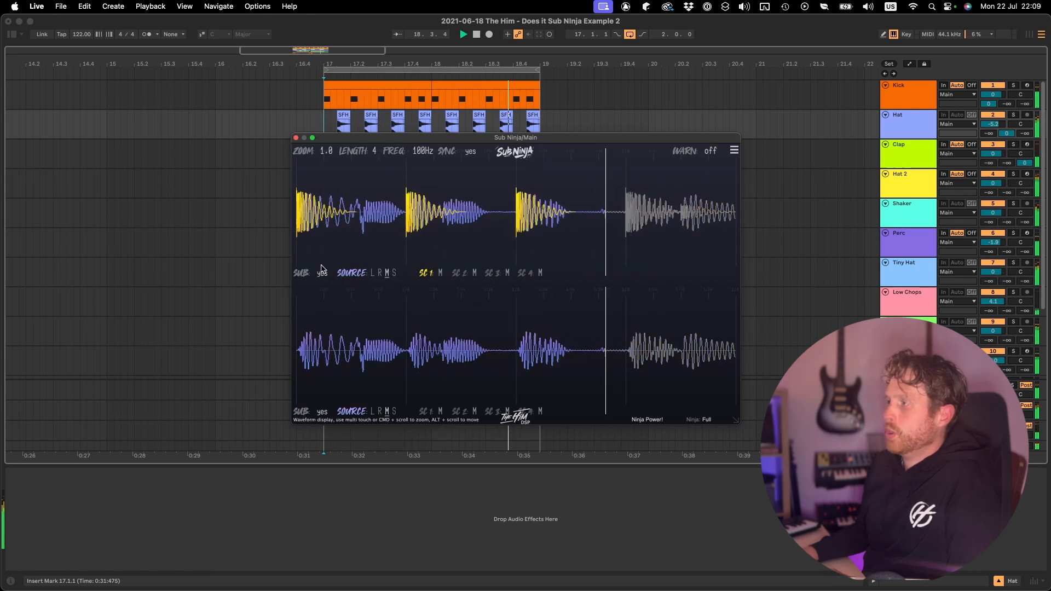
Switch the top display's SUB low-pass filter off and back on.
{"action": "left_click", "coordinate": [323, 273]}
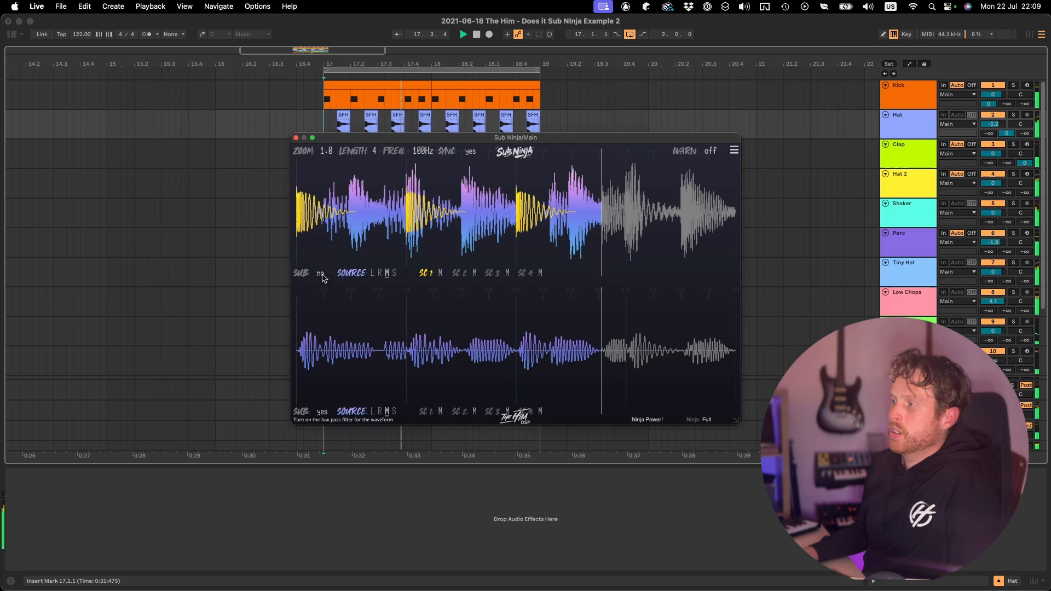
{"action": "left_click", "coordinate": [322, 274]}
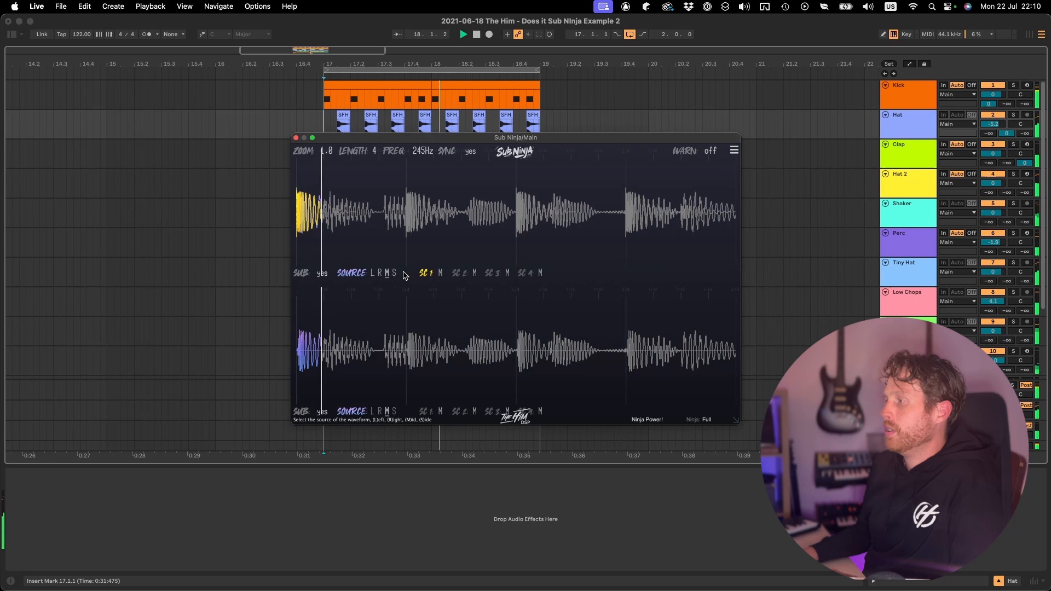
Cycle the top SUB filter off and on, then re-enable sidechain input 2.
{"action": "left_click", "coordinate": [320, 273]}
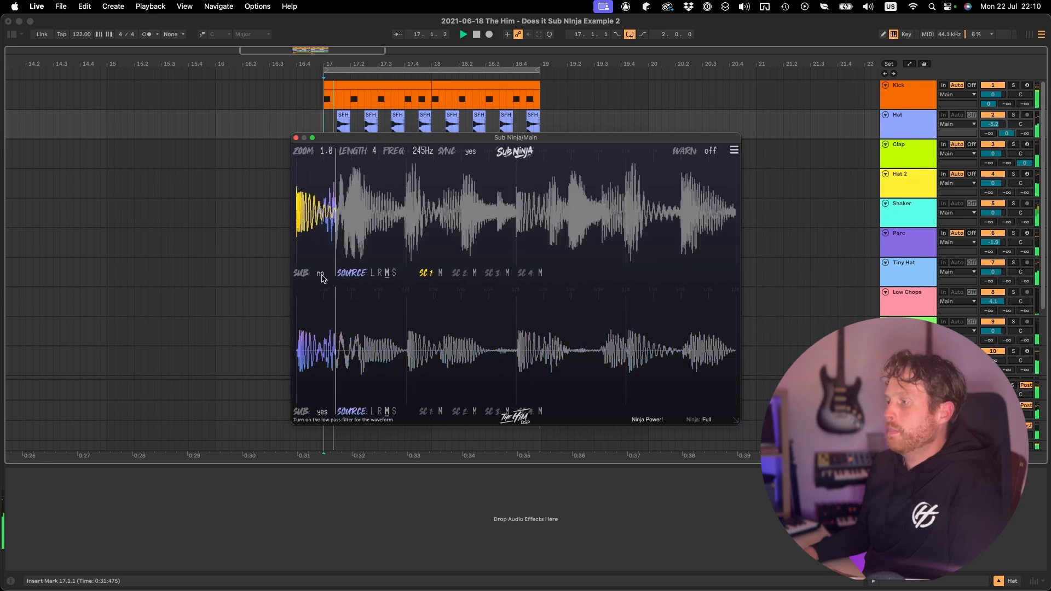
{"action": "left_click", "coordinate": [321, 272]}
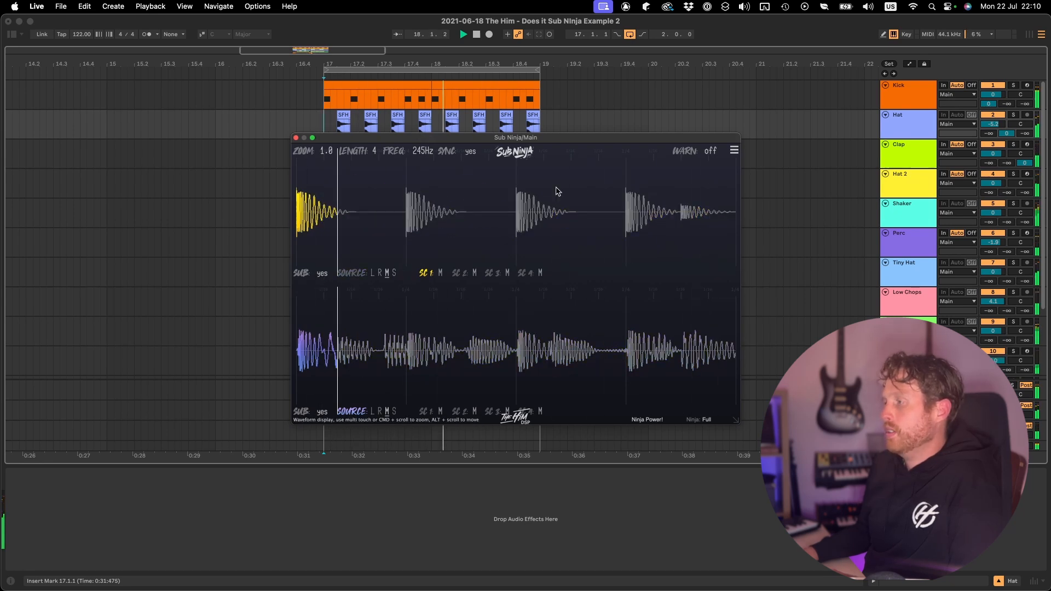
{"action": "left_click", "coordinate": [461, 273]}
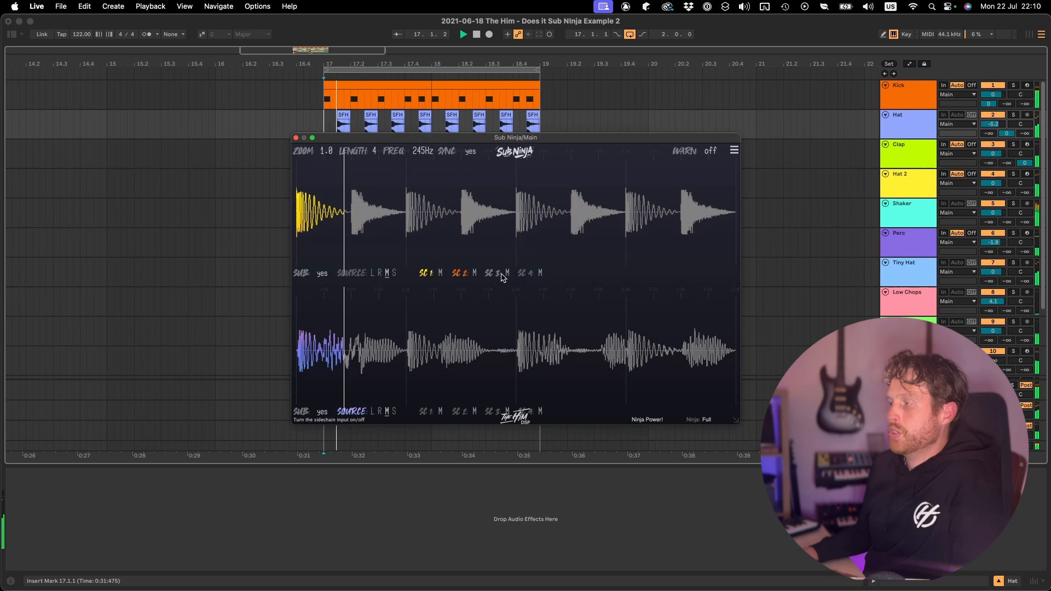